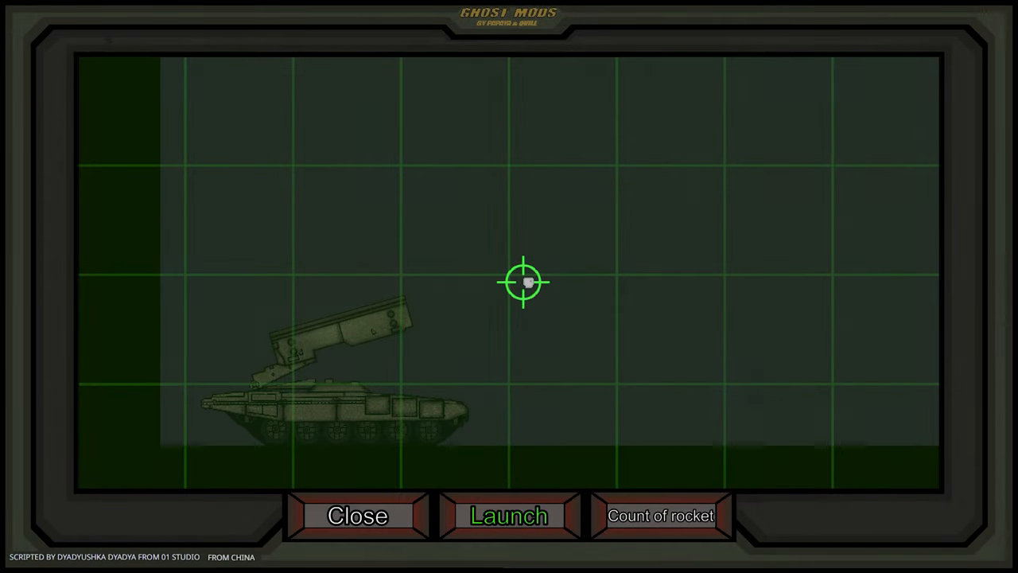
Step: Mark the tall tower as the rocket target on the tablet and launch at it
click(509, 515)
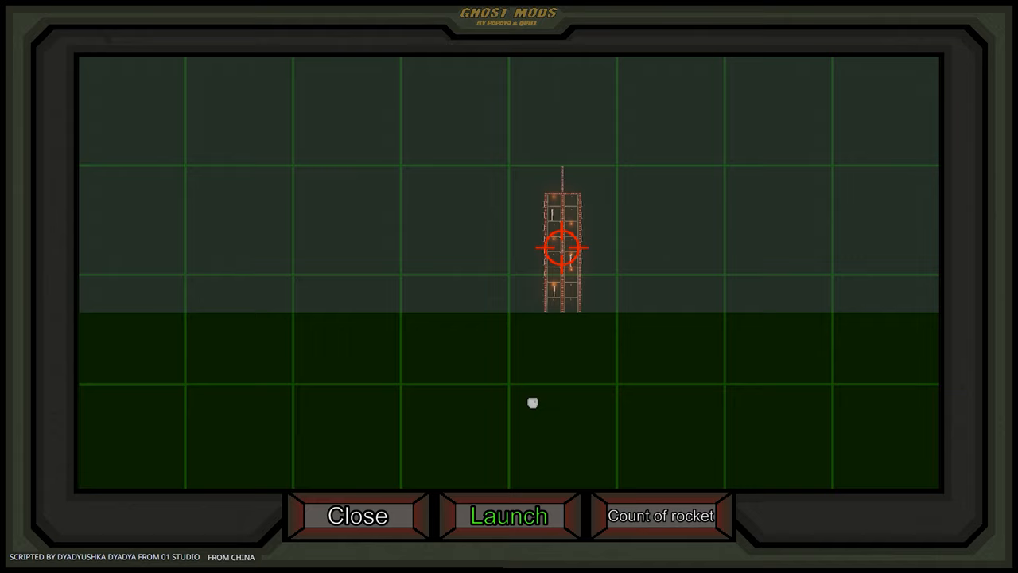
click(509, 515)
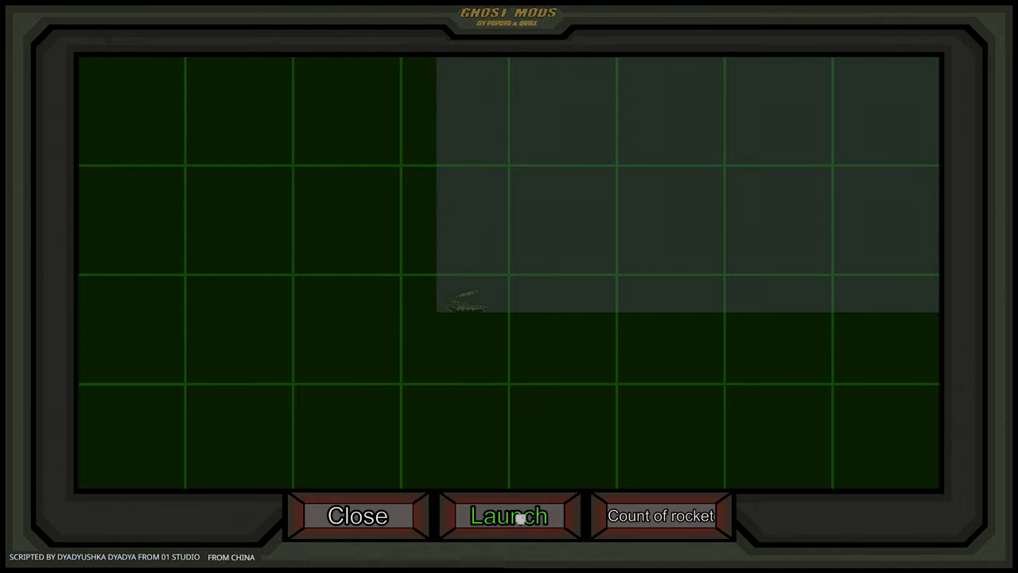
click(509, 515)
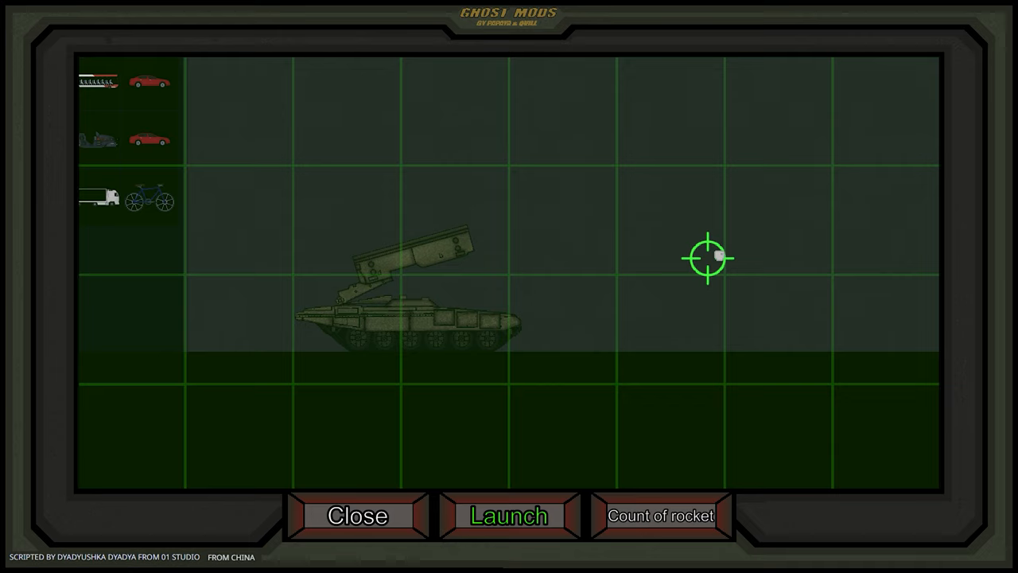
mouse_move(420, 137)
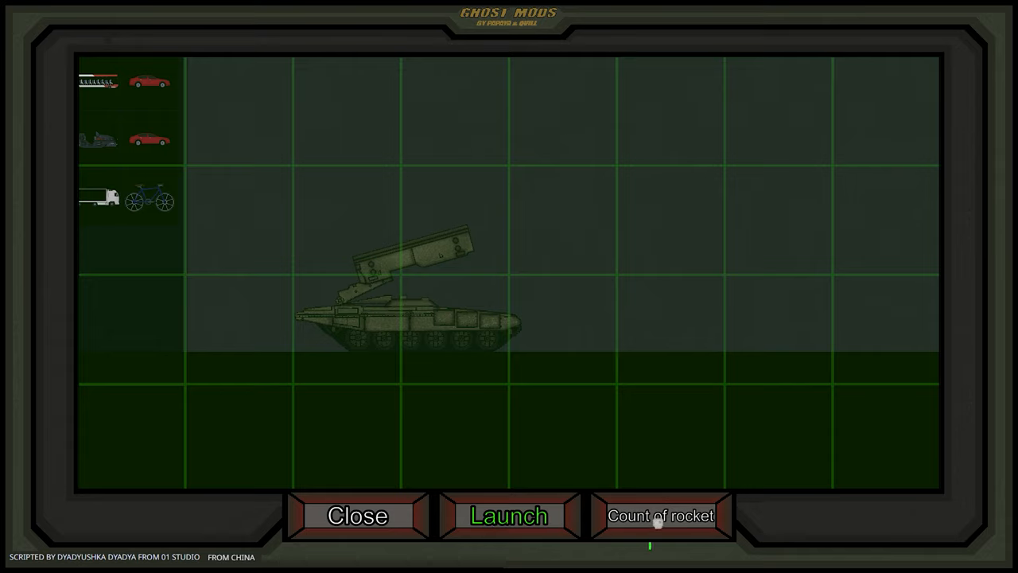
Step: Apply a new missile count, then acknowledge the target-beyond-reach warning
click(660, 515)
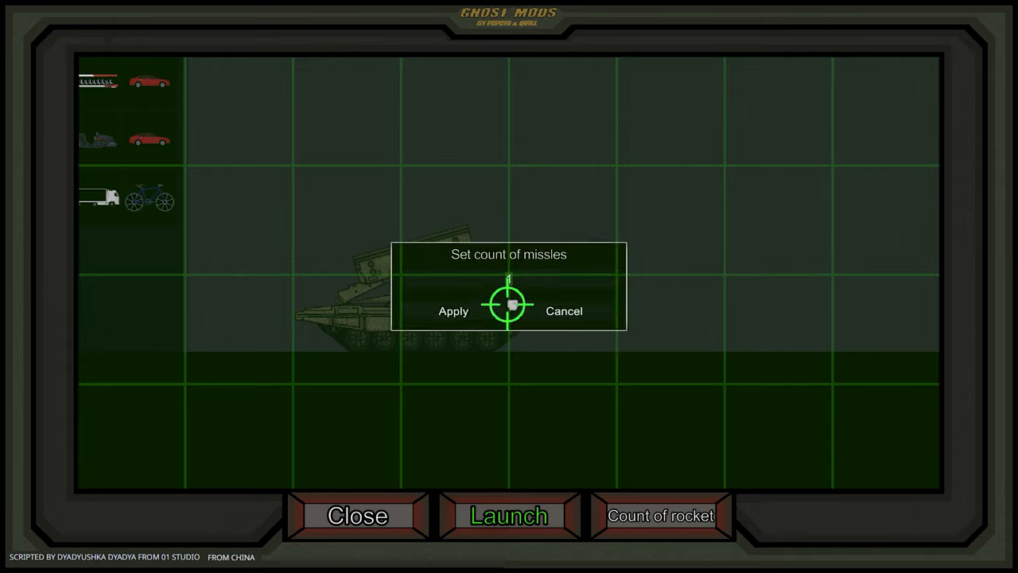
click(452, 310)
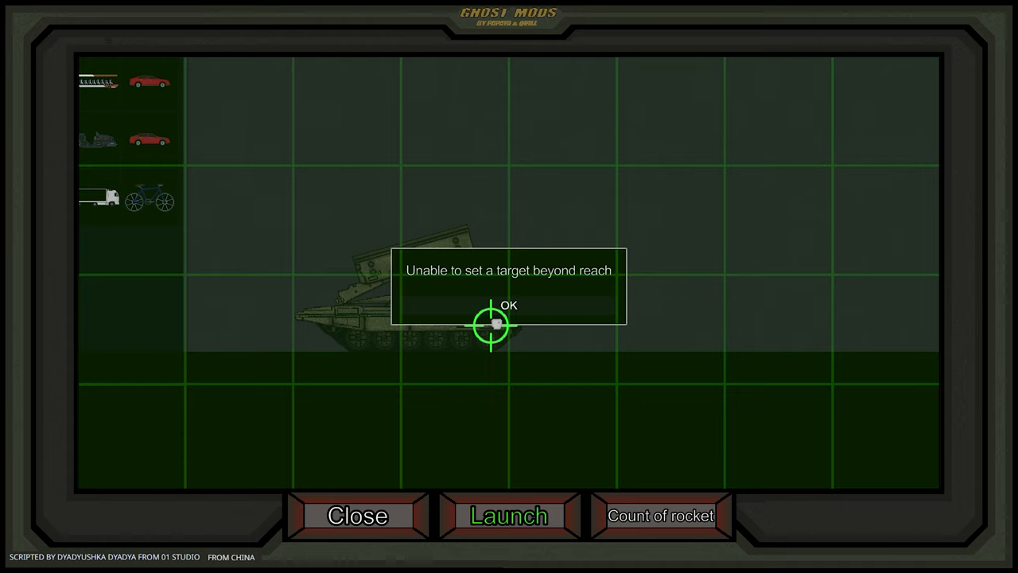
click(509, 306)
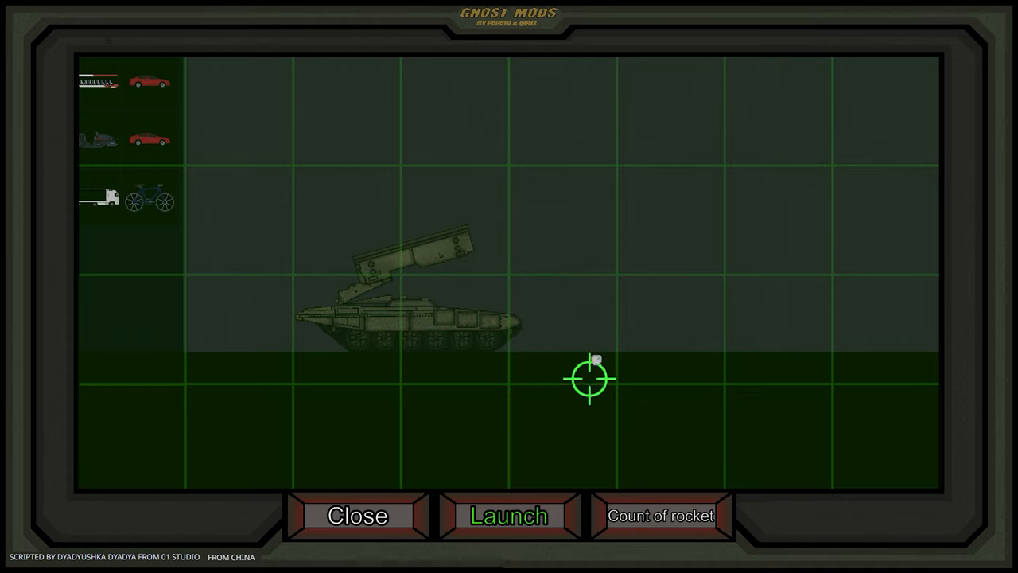
Step: Close the targeting tablet and dismiss the out-of-reach warning
click(509, 515)
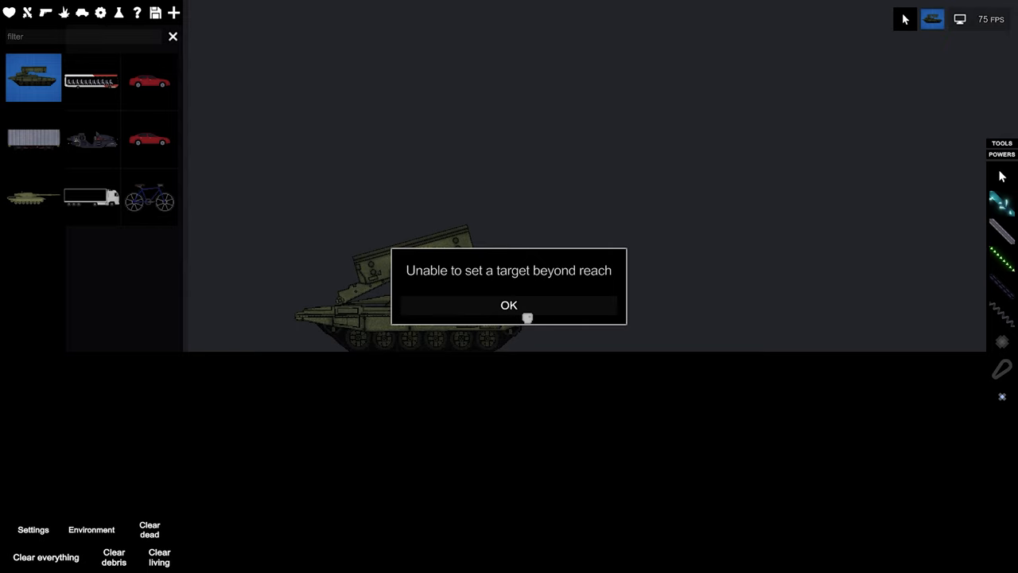
click(509, 305)
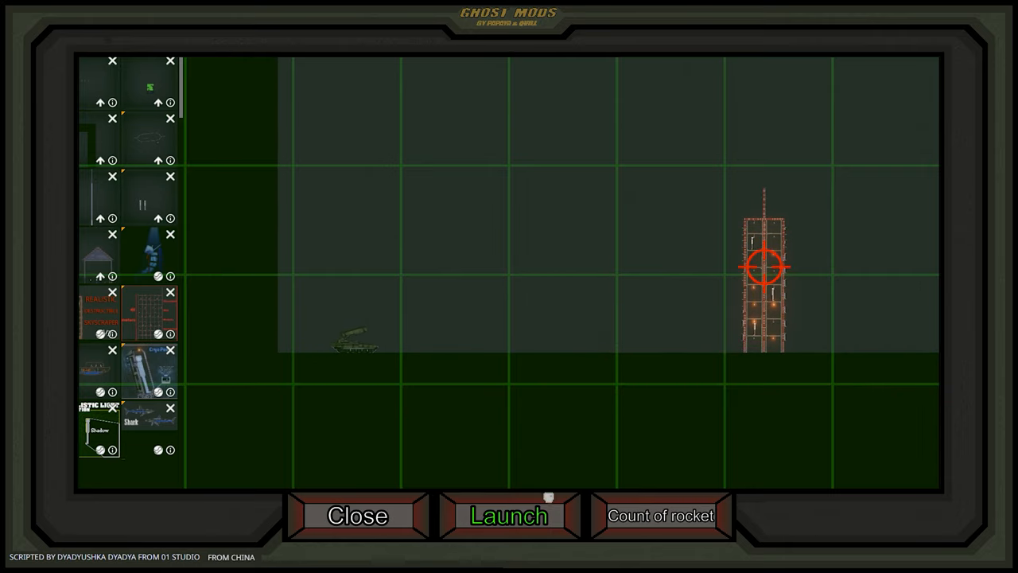
Step: Fire two salvos at the tower, then raise the missile count to 5
click(509, 516)
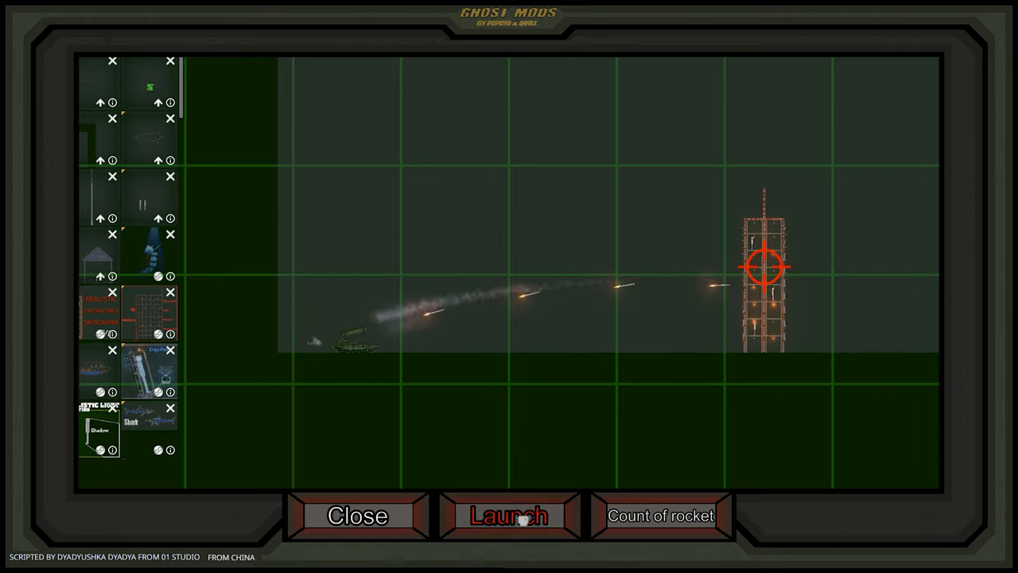
click(509, 515)
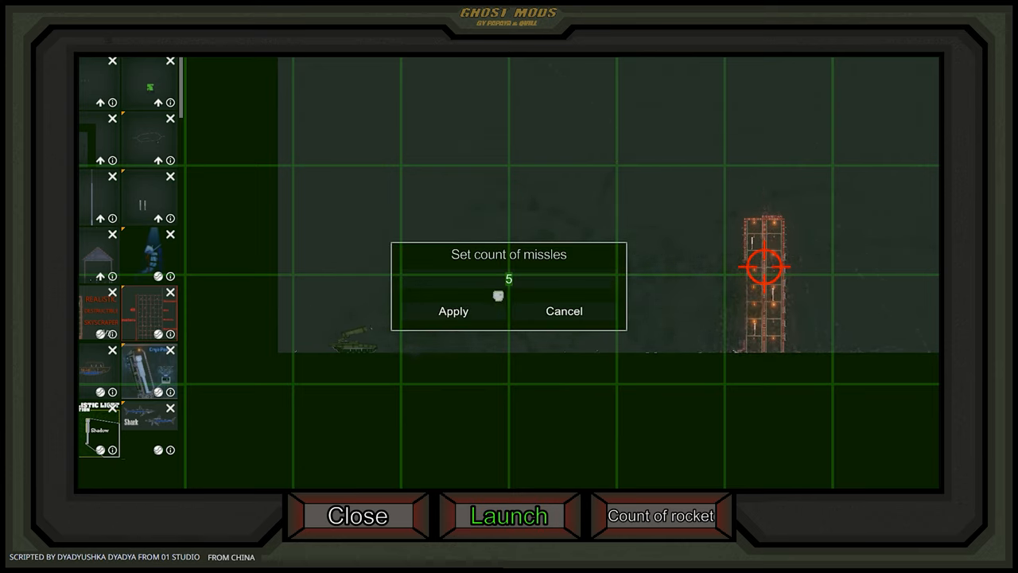
click(451, 311)
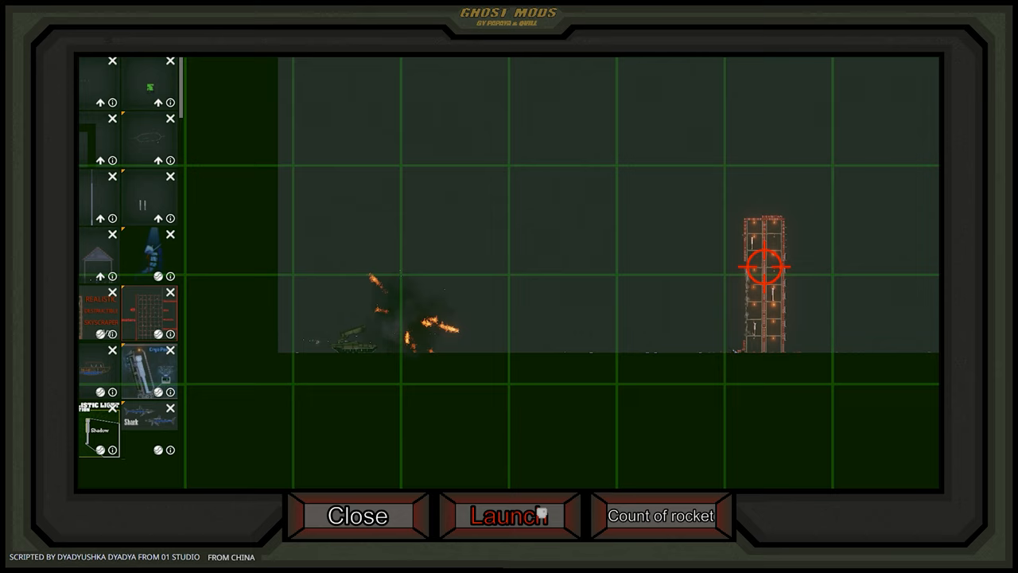
Step: Fire repeated five-missile salvos, re-aiming lower then at the top, until the tower burns
click(509, 515)
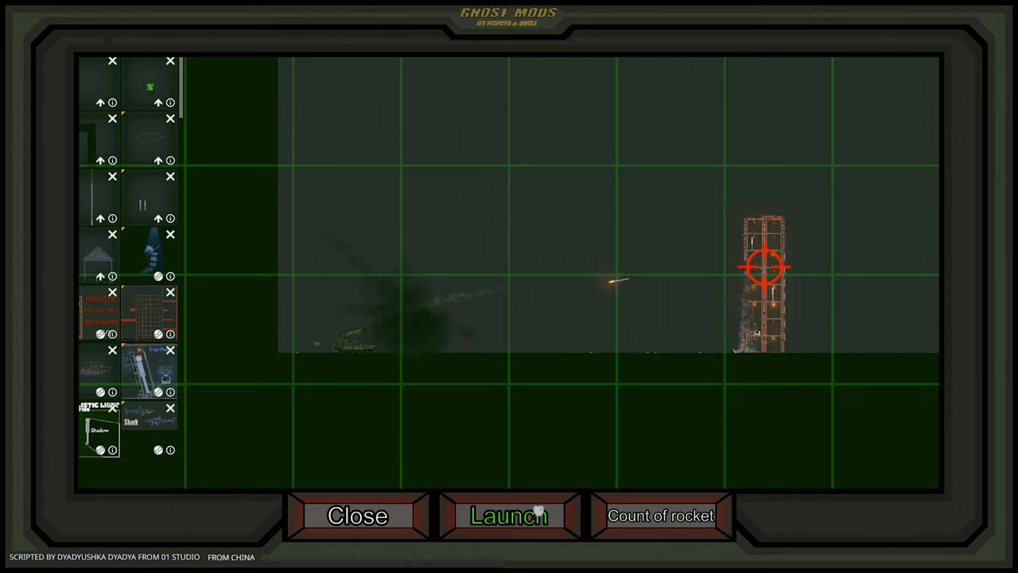
click(509, 515)
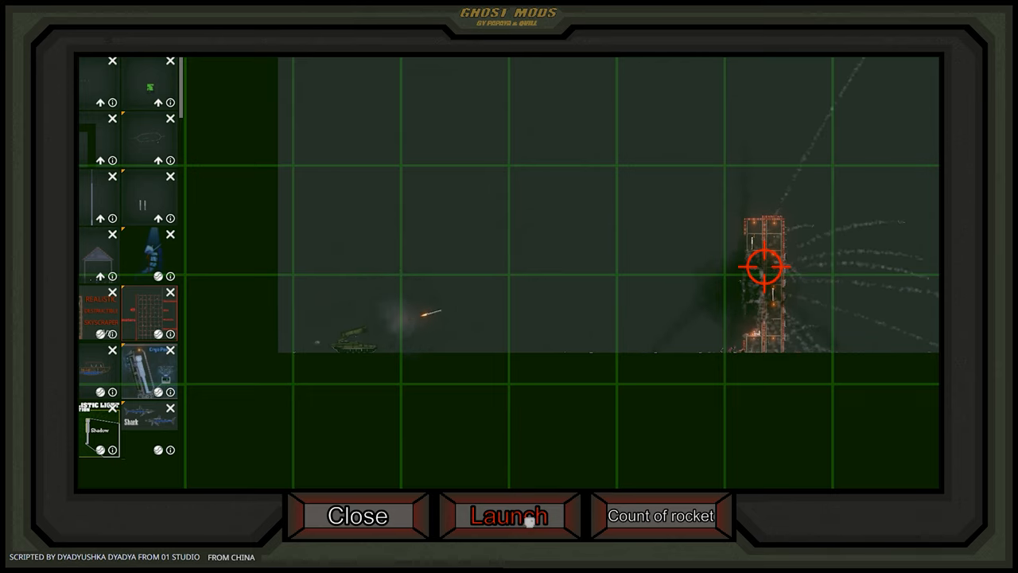
click(509, 515)
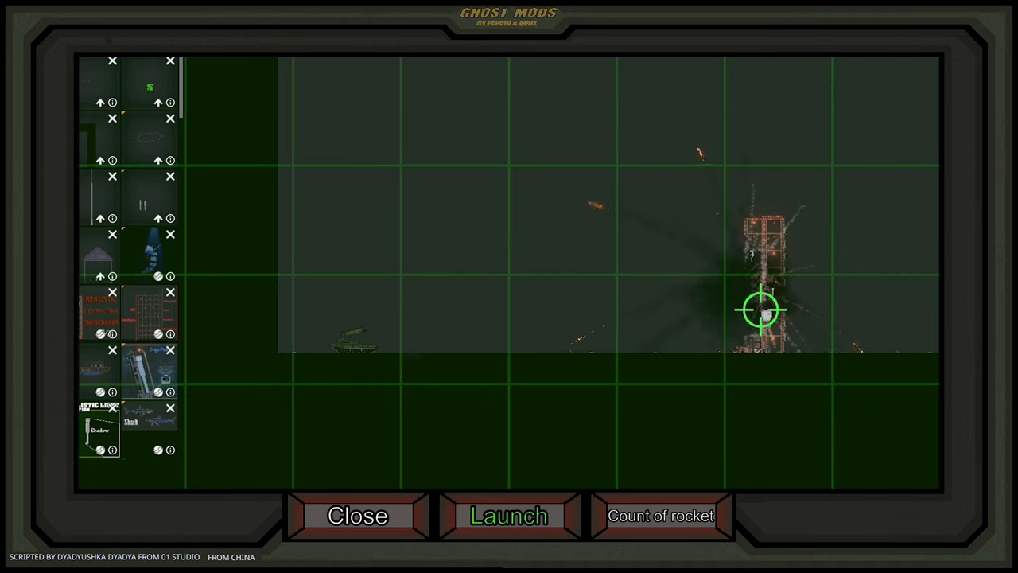
click(509, 516)
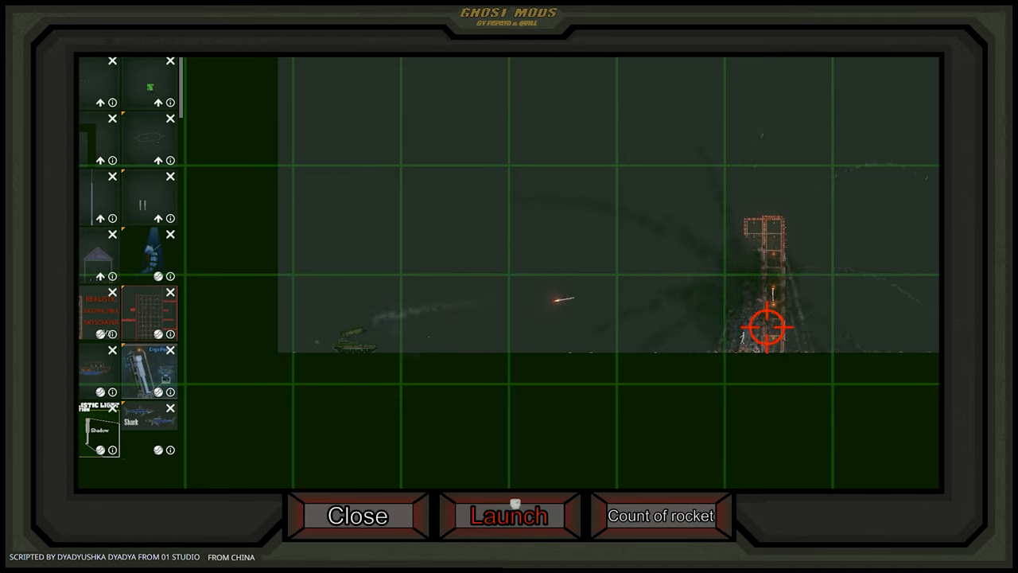
click(509, 516)
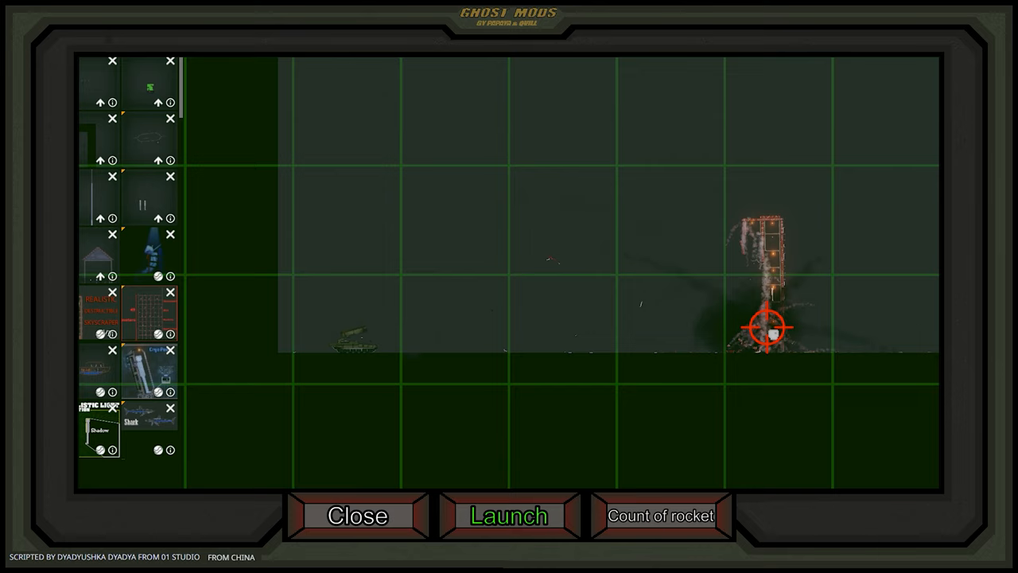
click(508, 515)
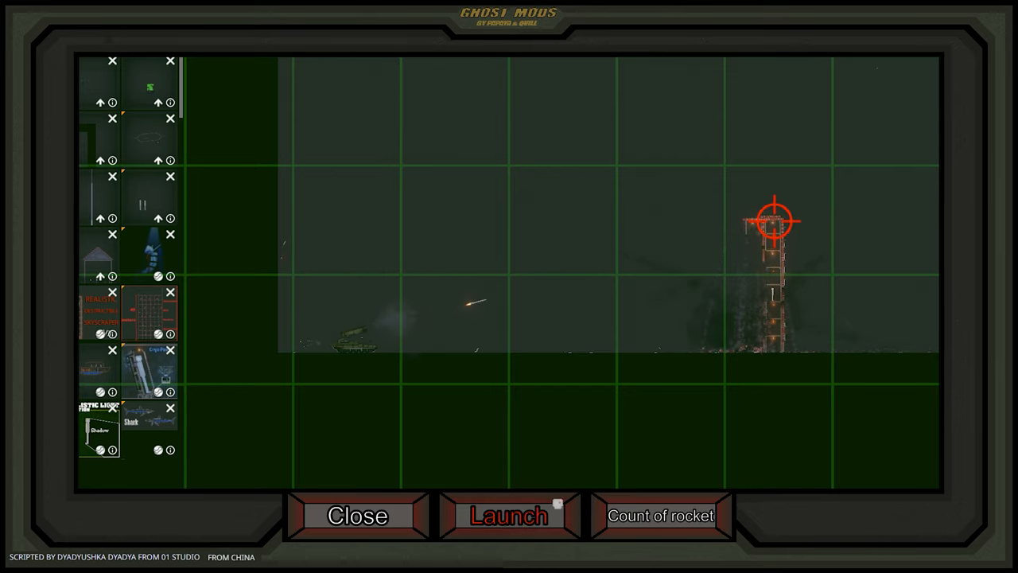